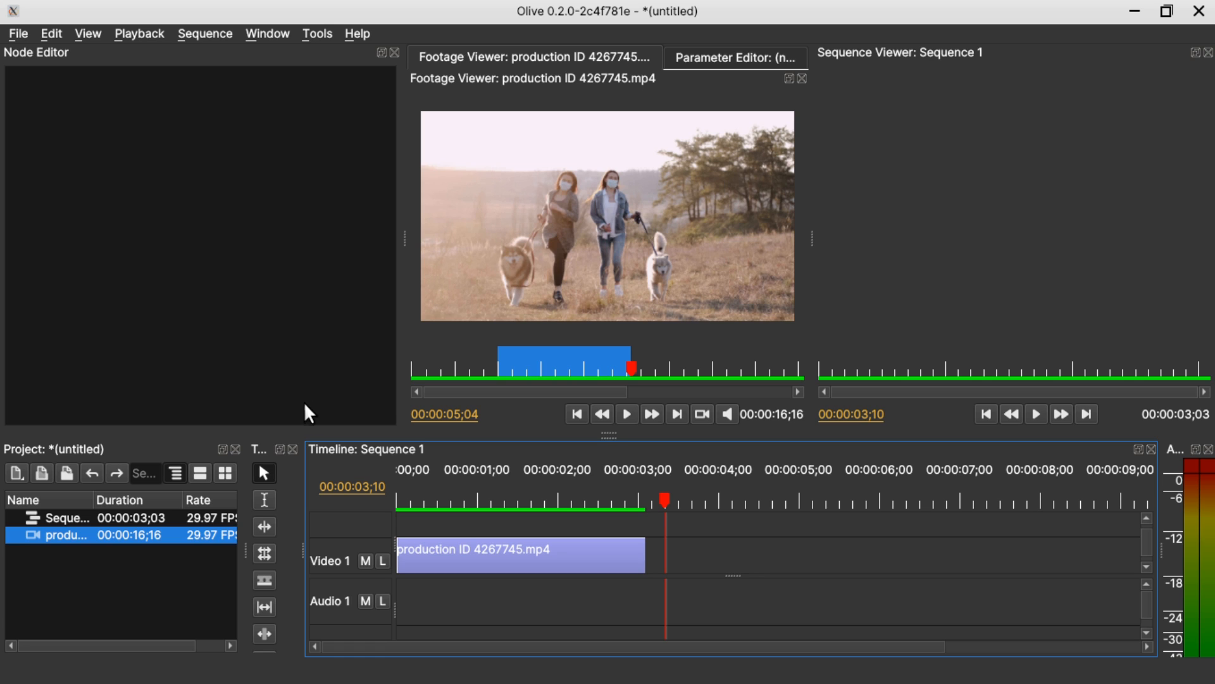
mouse_move(616, 559)
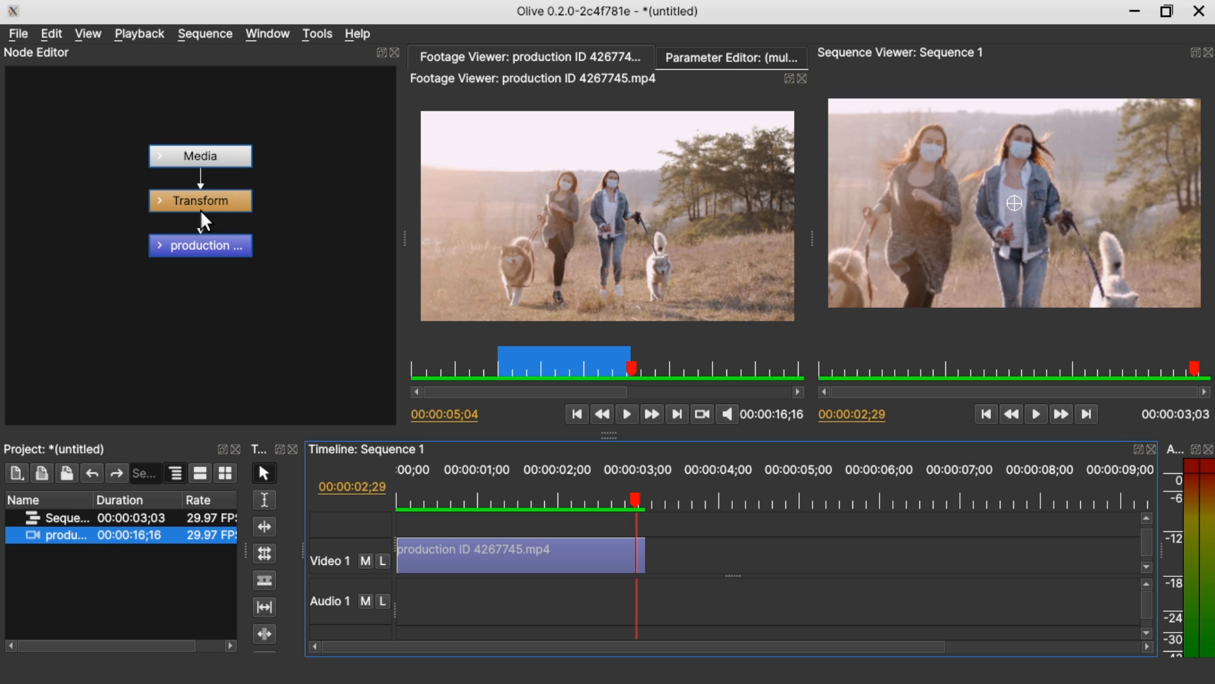
mouse_move(113, 173)
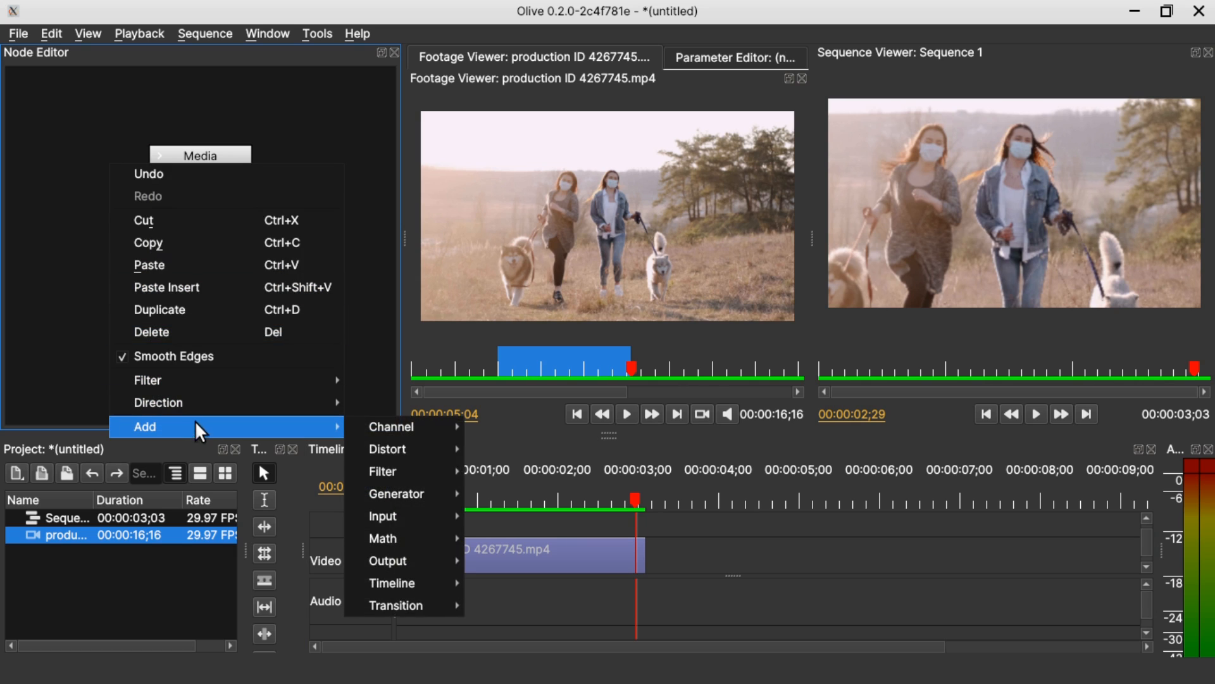
mouse_move(387, 448)
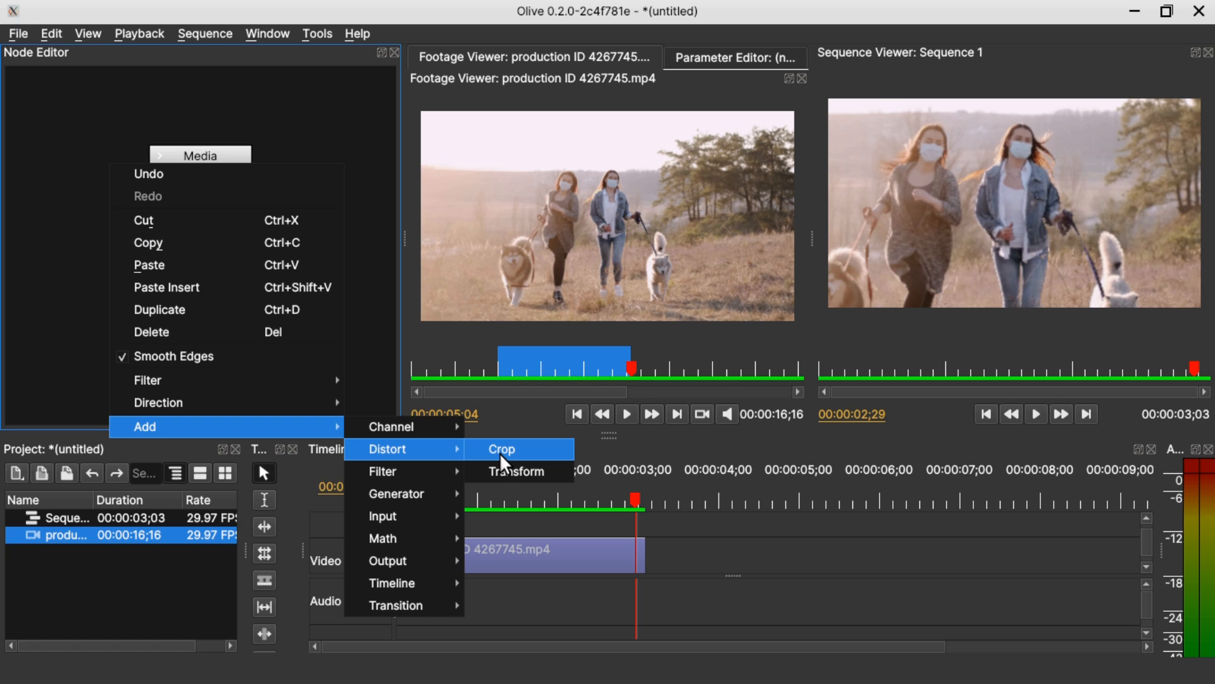
mouse_move(510, 470)
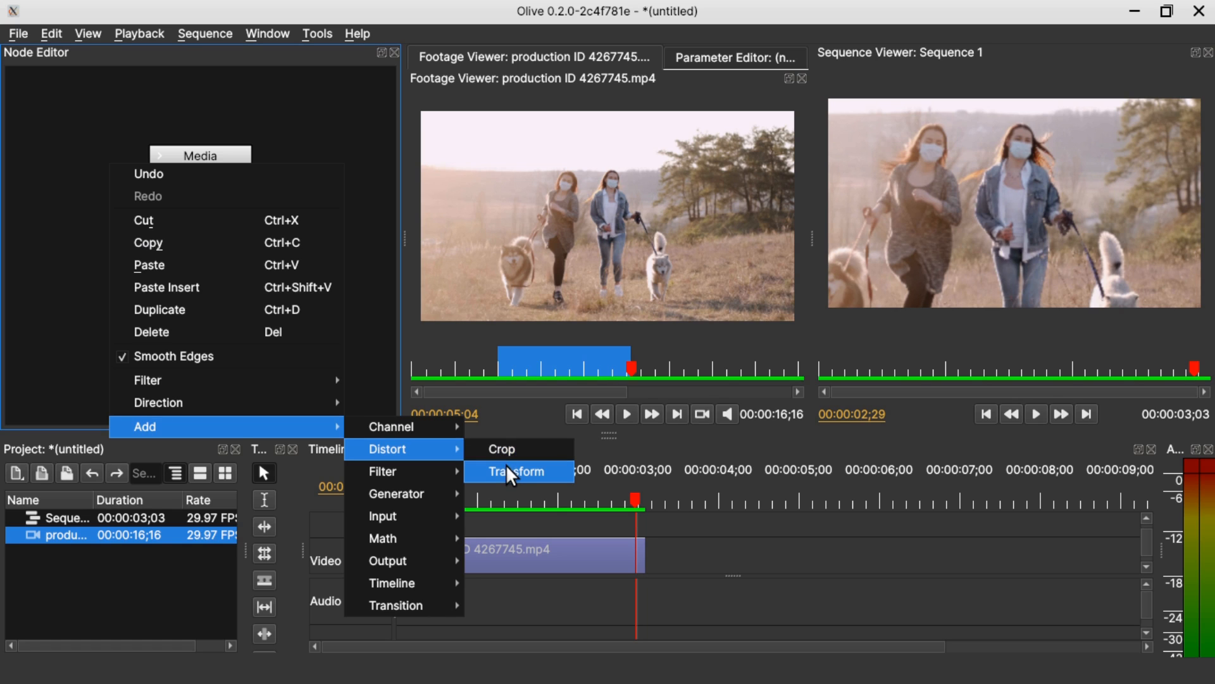
mouse_move(381, 471)
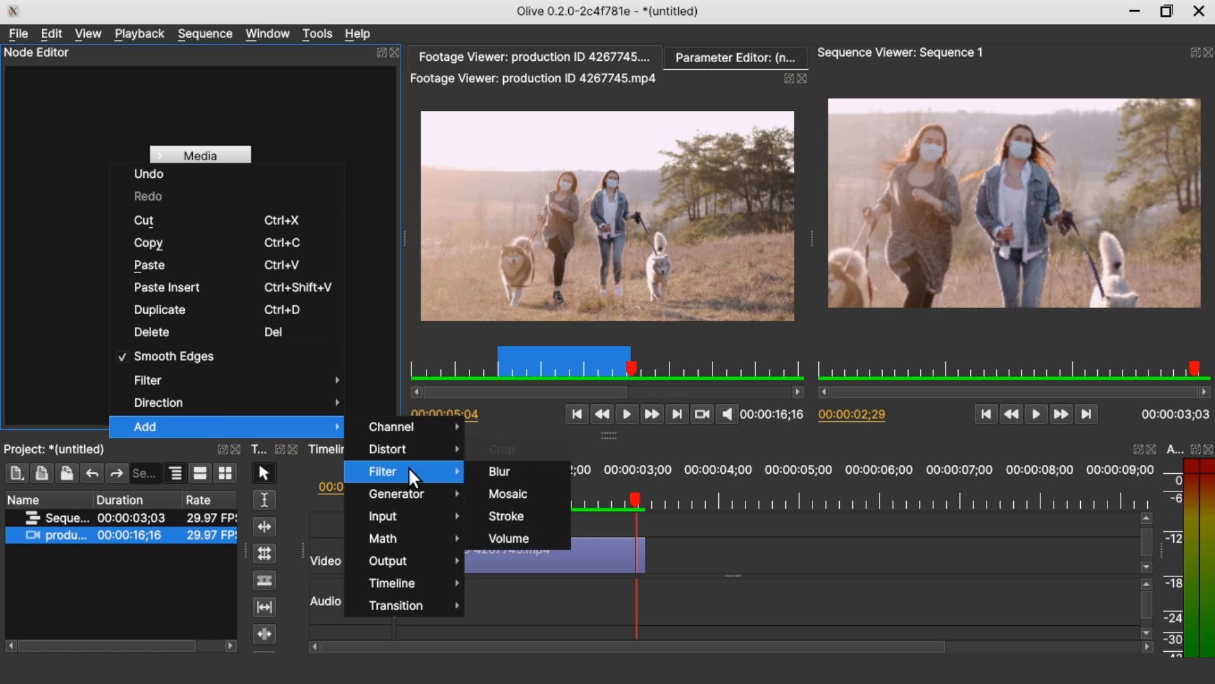
mouse_move(509, 493)
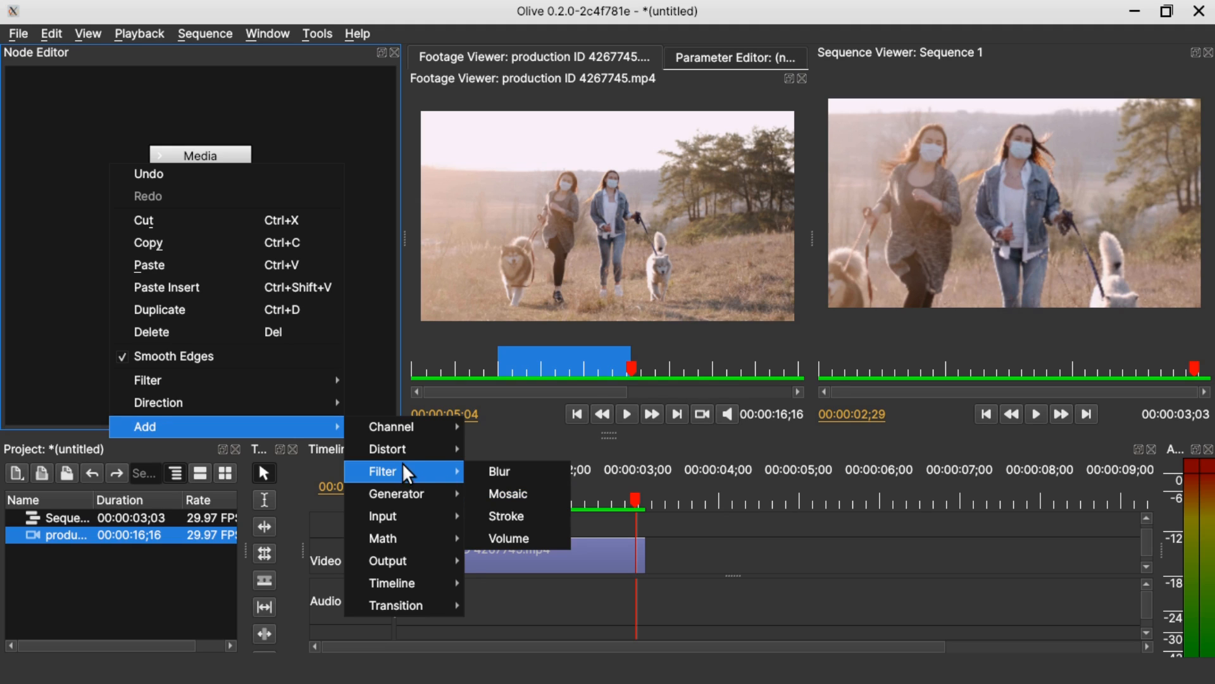
mouse_move(387, 448)
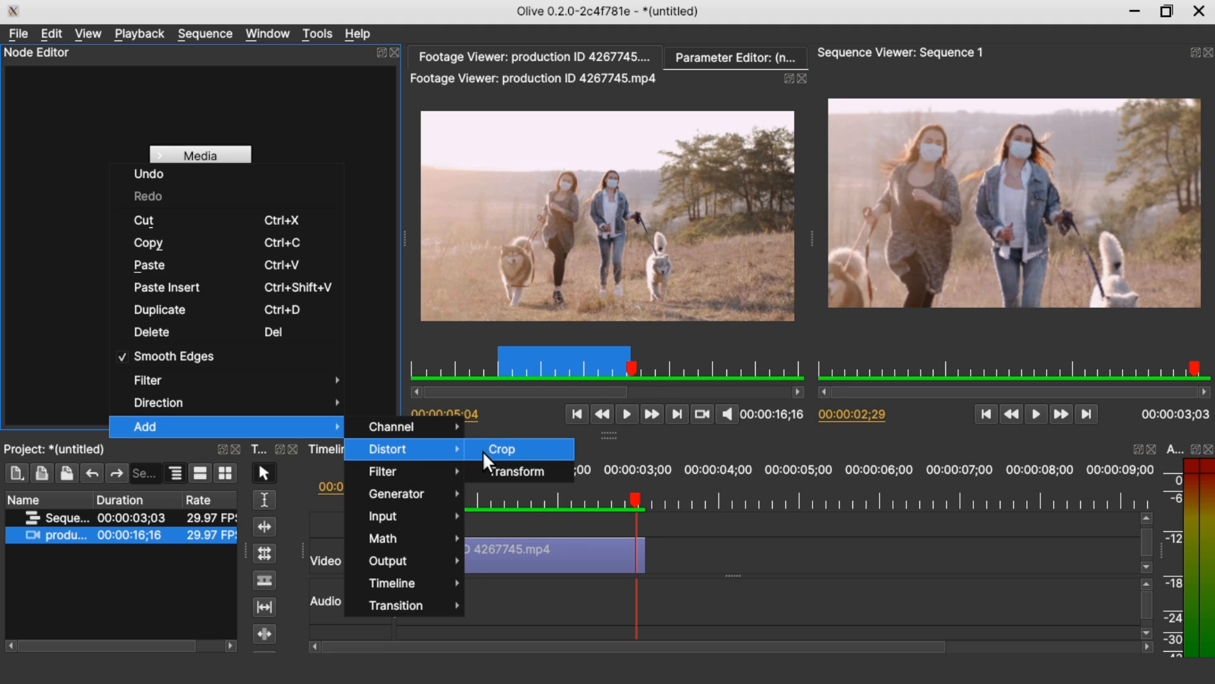
- Add a Crop node from Add > Distort, left unconnected to the Media–Transform chain
click(501, 448)
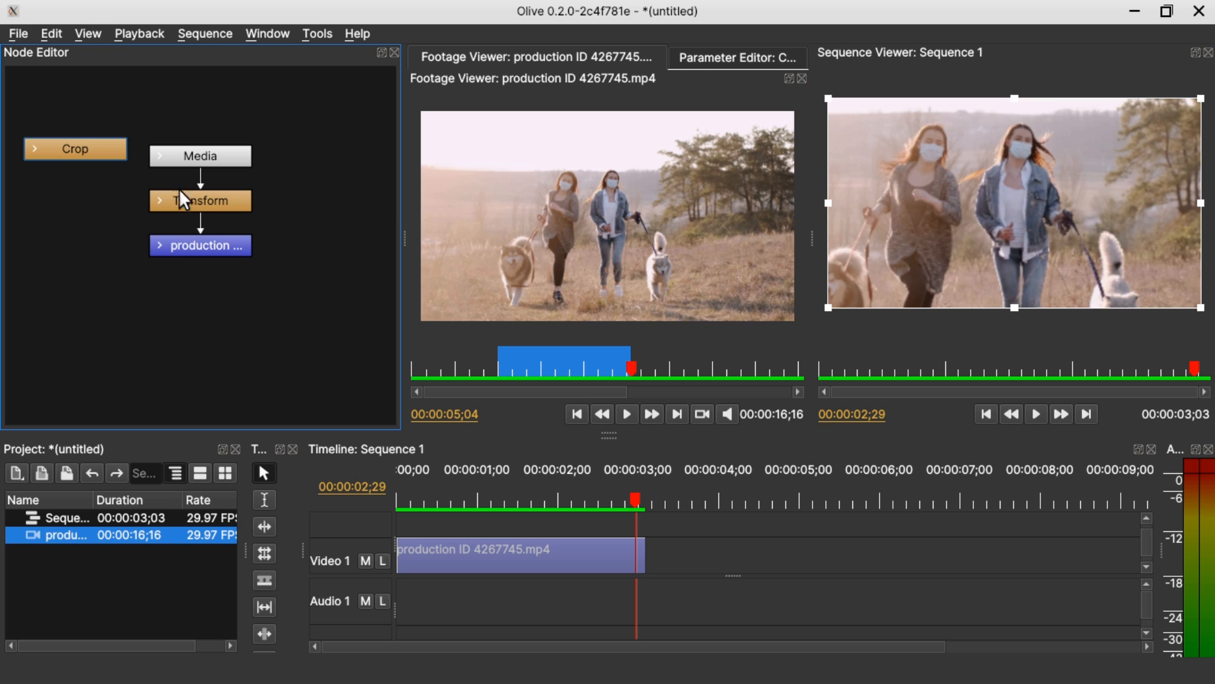
mouse_move(204, 215)
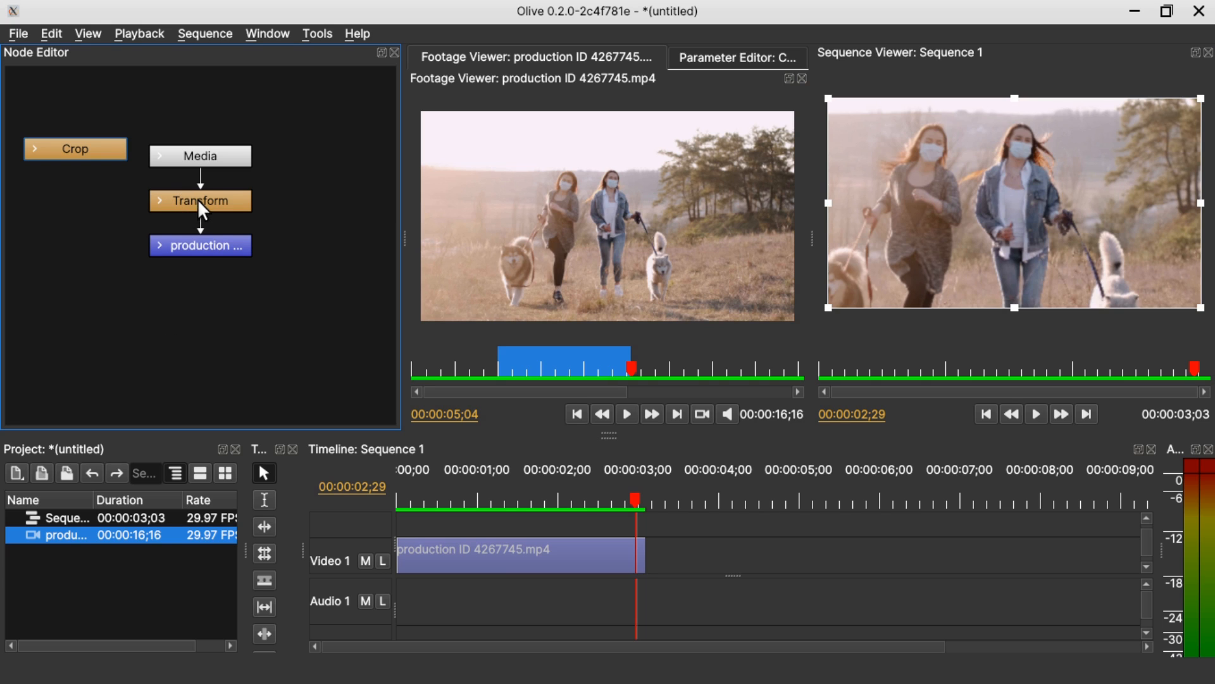
- Select the Transform node so its position, scale and anchor values show for editing
click(200, 244)
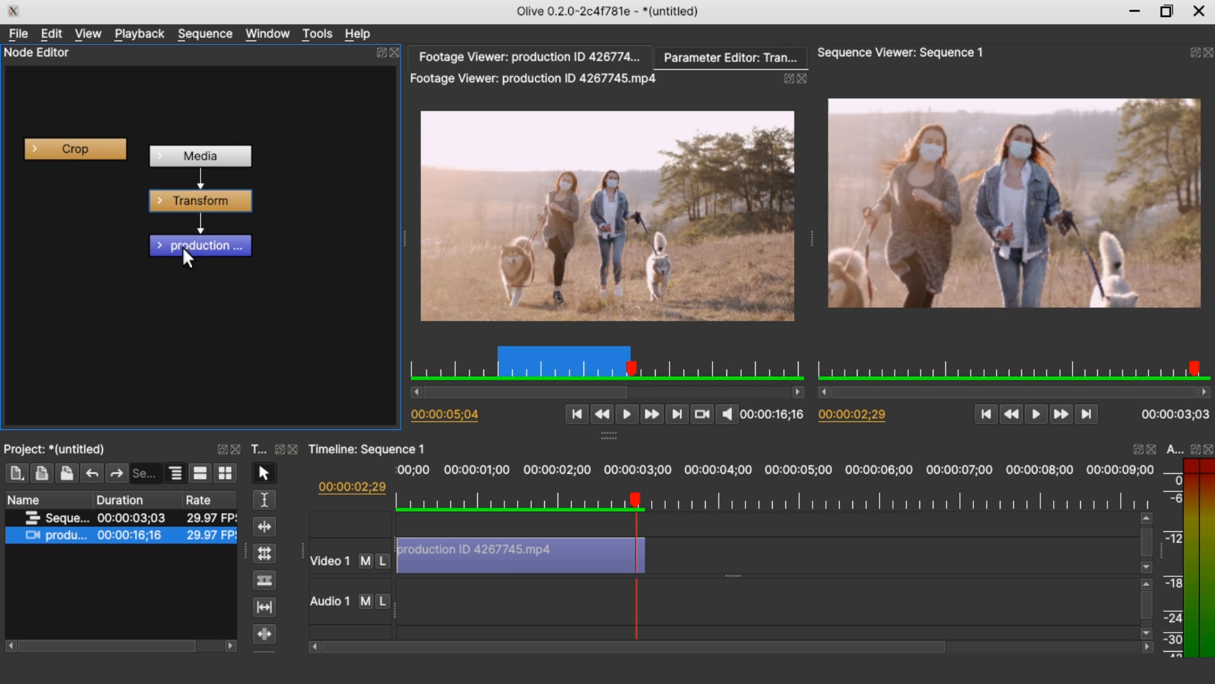
mouse_move(238, 300)
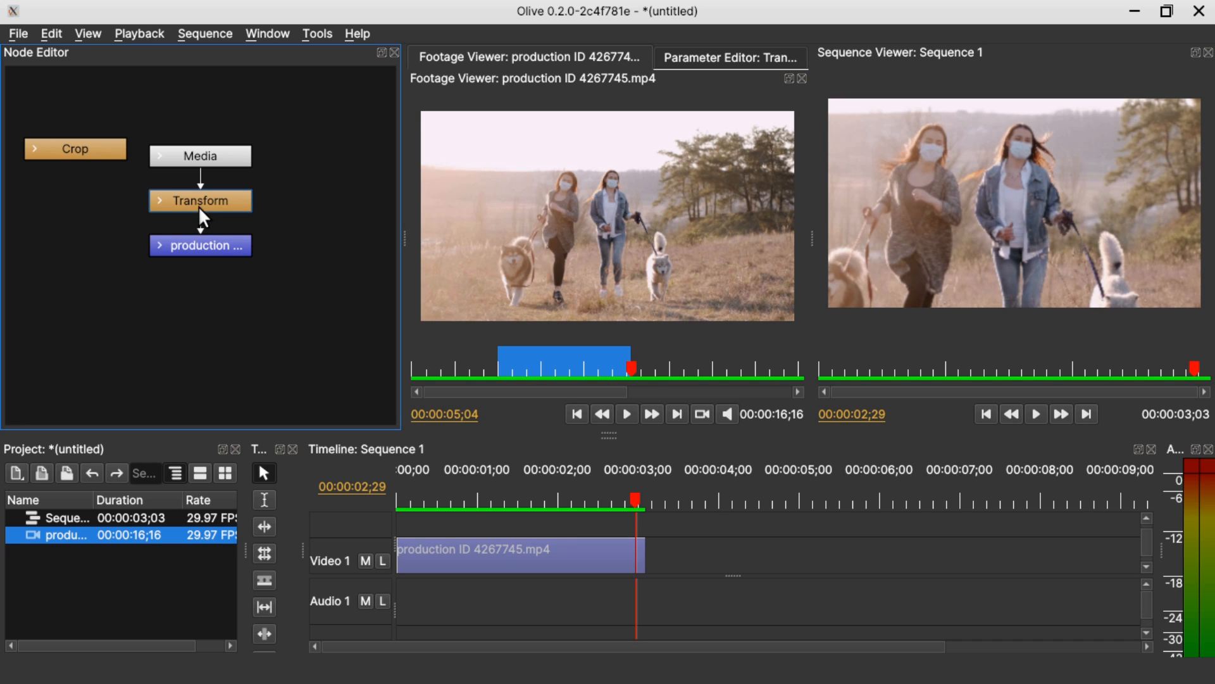
mouse_move(398, 226)
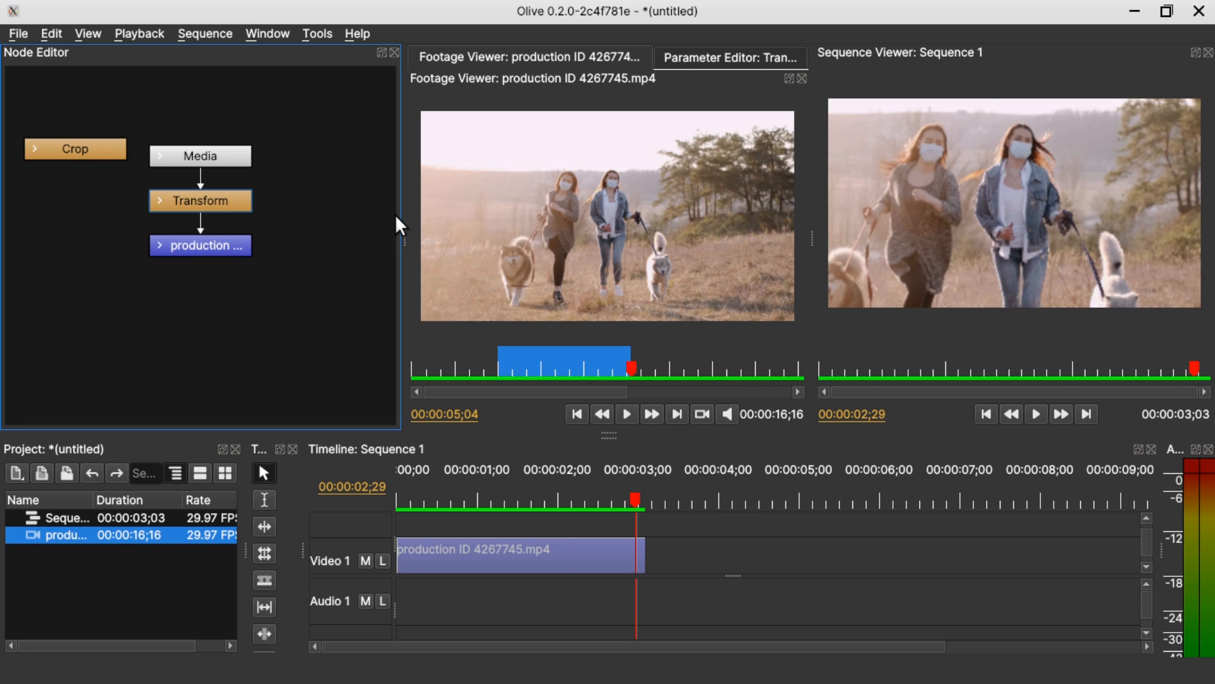
mouse_move(314, 216)
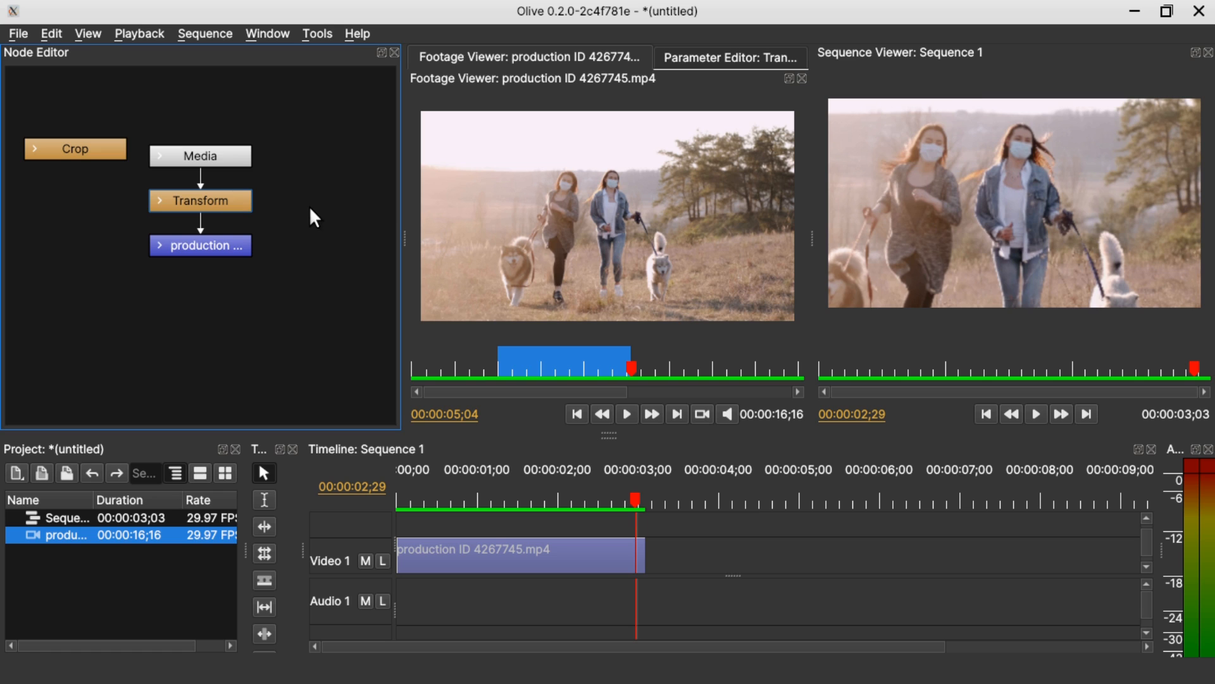
mouse_move(244, 204)
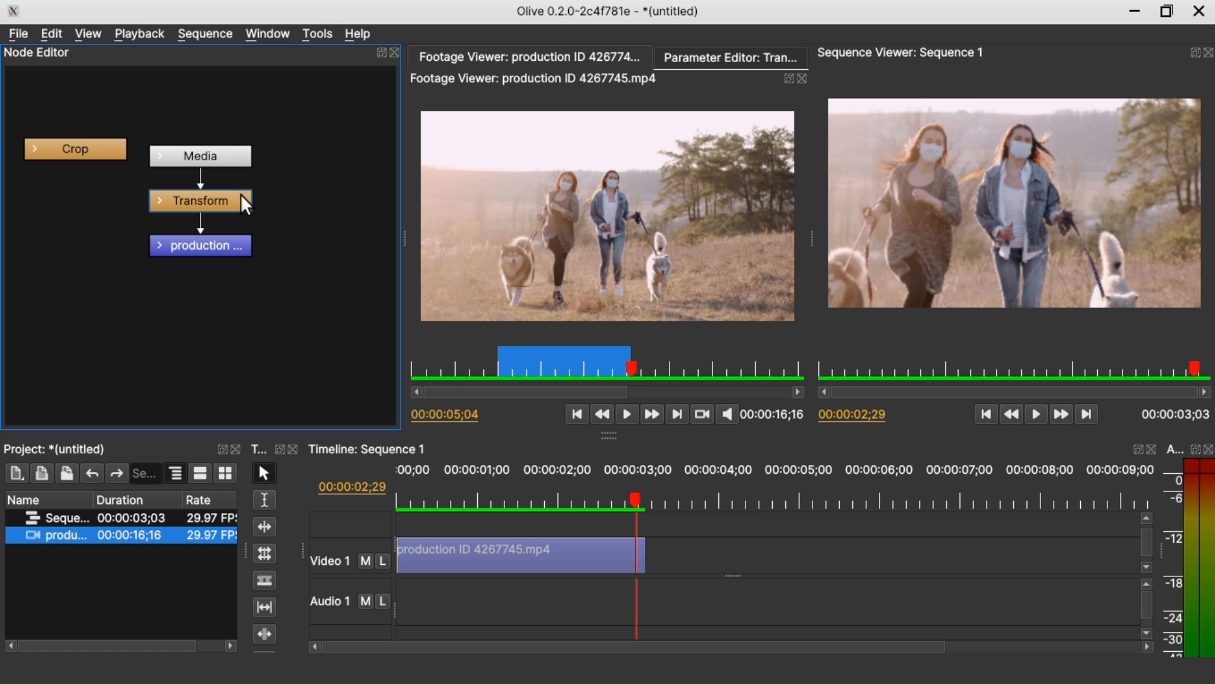
mouse_move(723, 65)
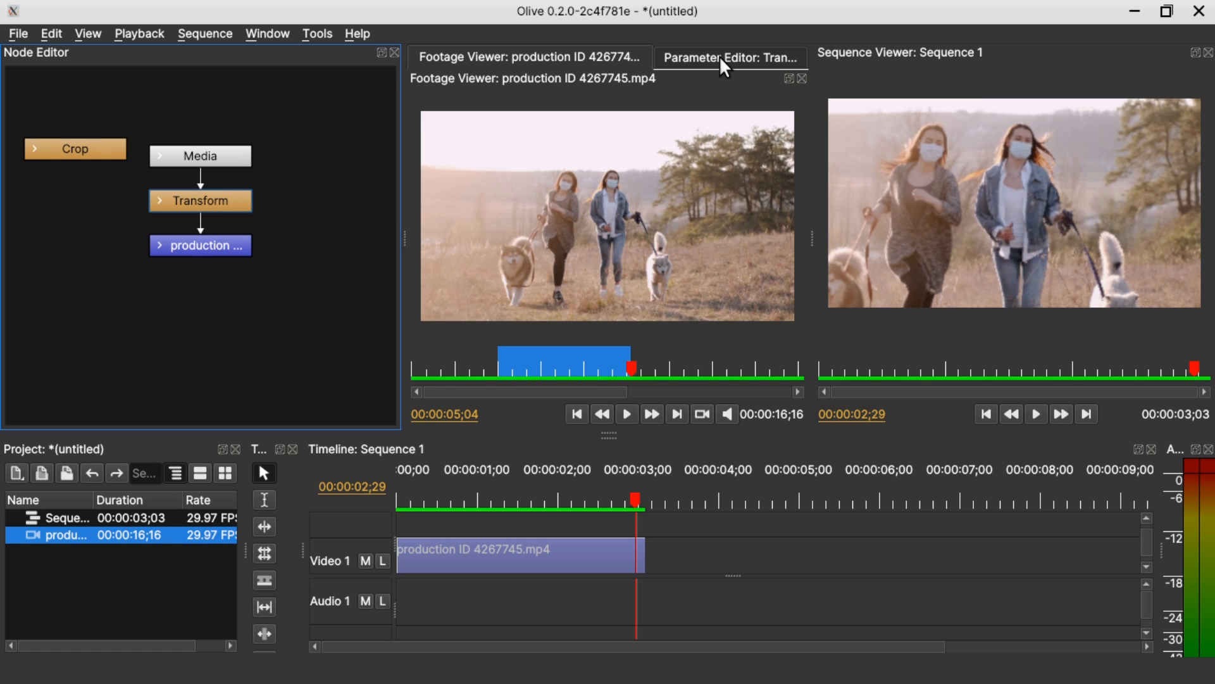
click(729, 57)
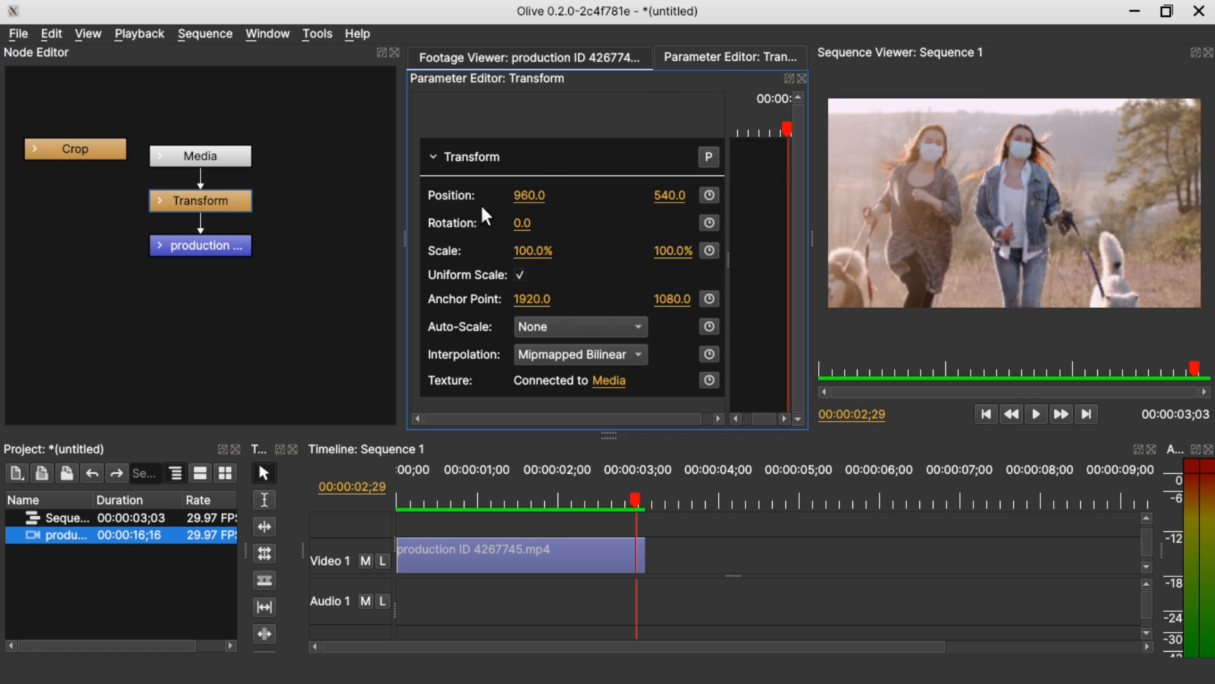
mouse_move(534, 195)
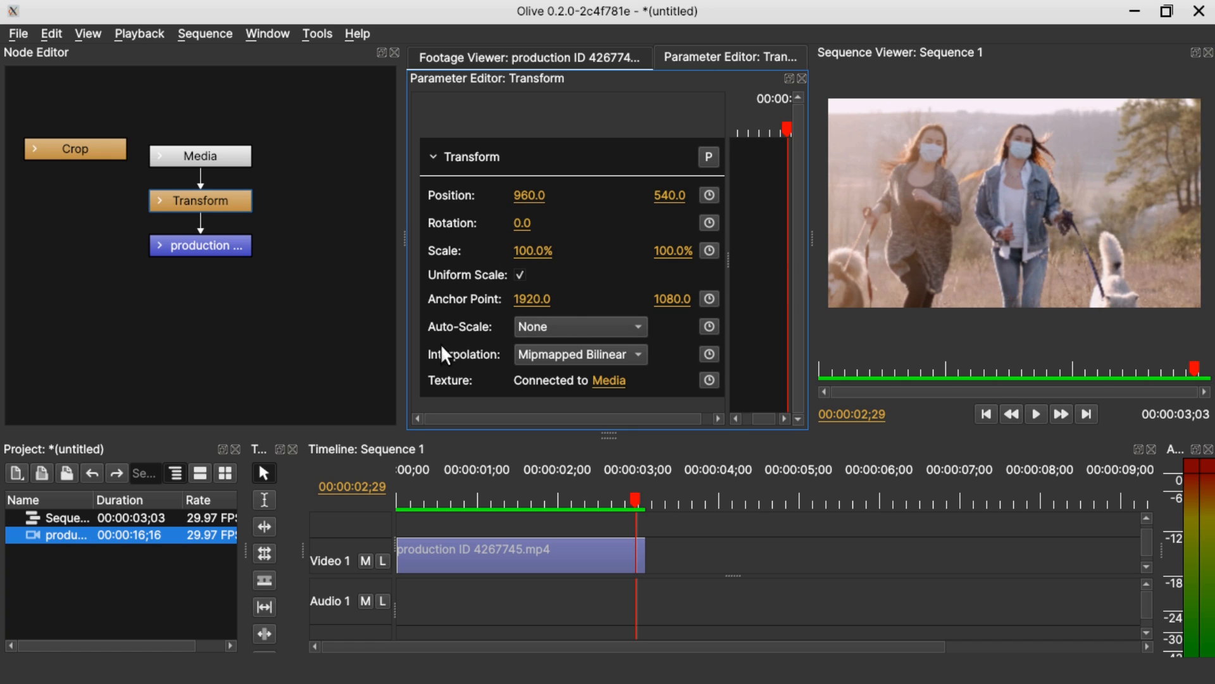
mouse_move(479, 365)
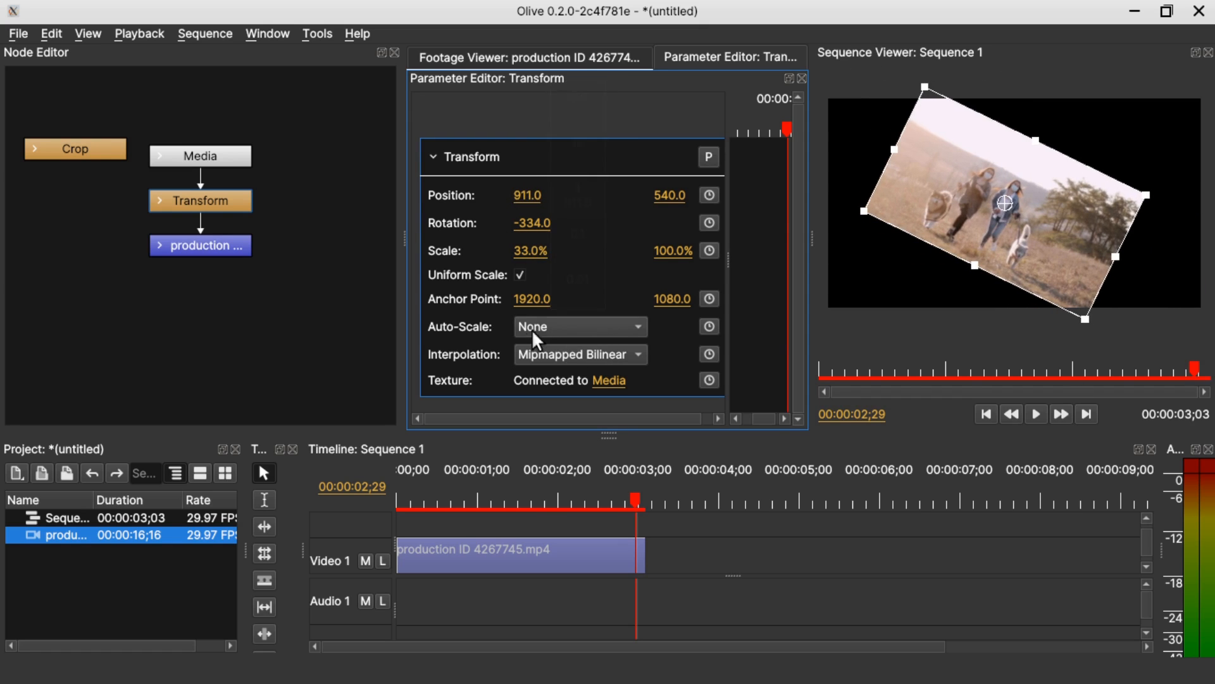
- Expand the Transform node's Auto-Scale list showing None, Fit, Fill and Stretch
click(580, 327)
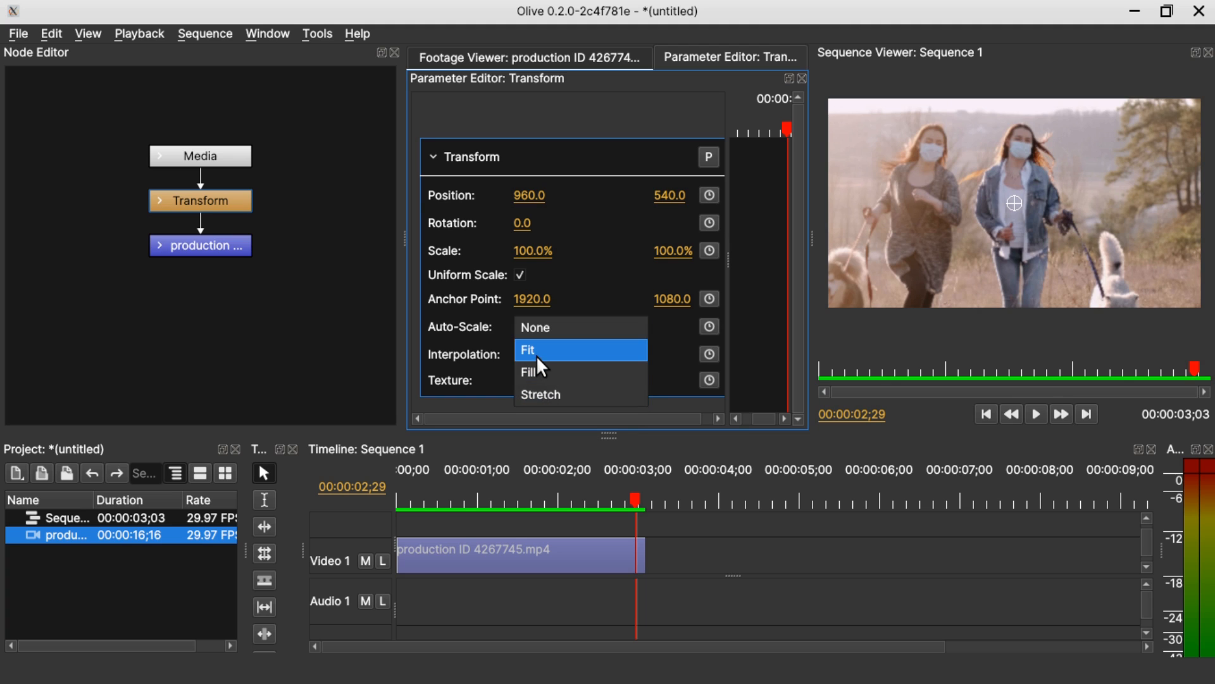
- Choose Fit as the Auto-Scale mode so the whole clip fits the sequence frame
click(528, 349)
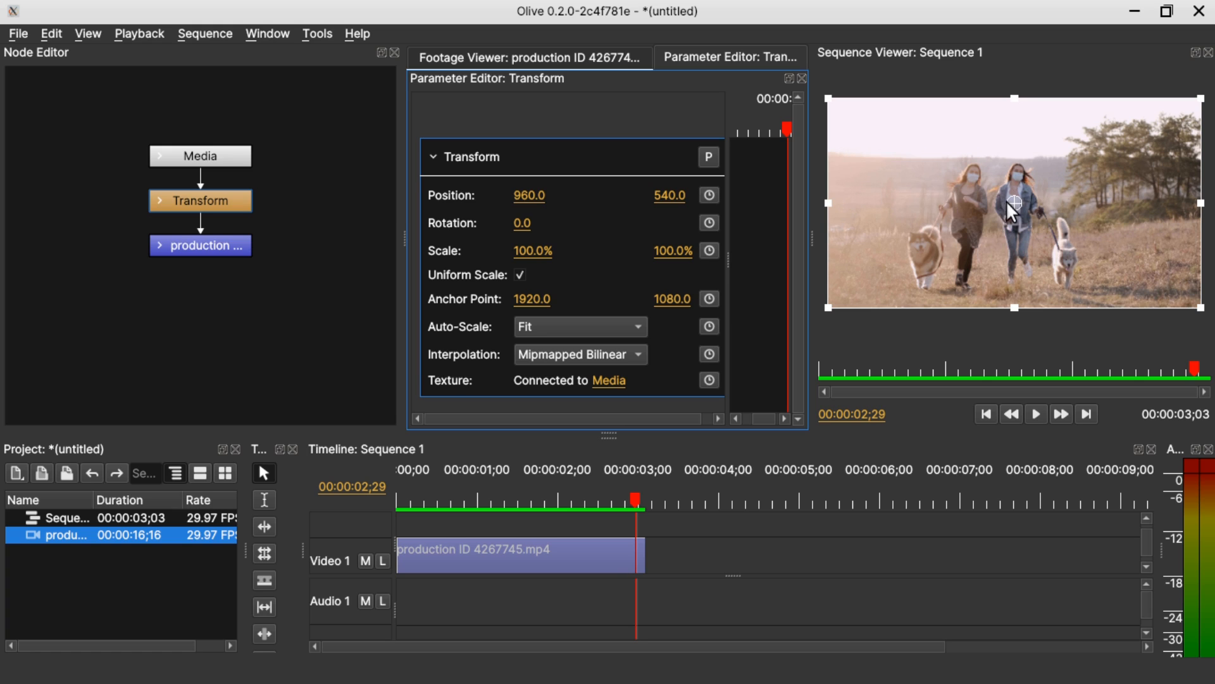
mouse_move(946, 180)
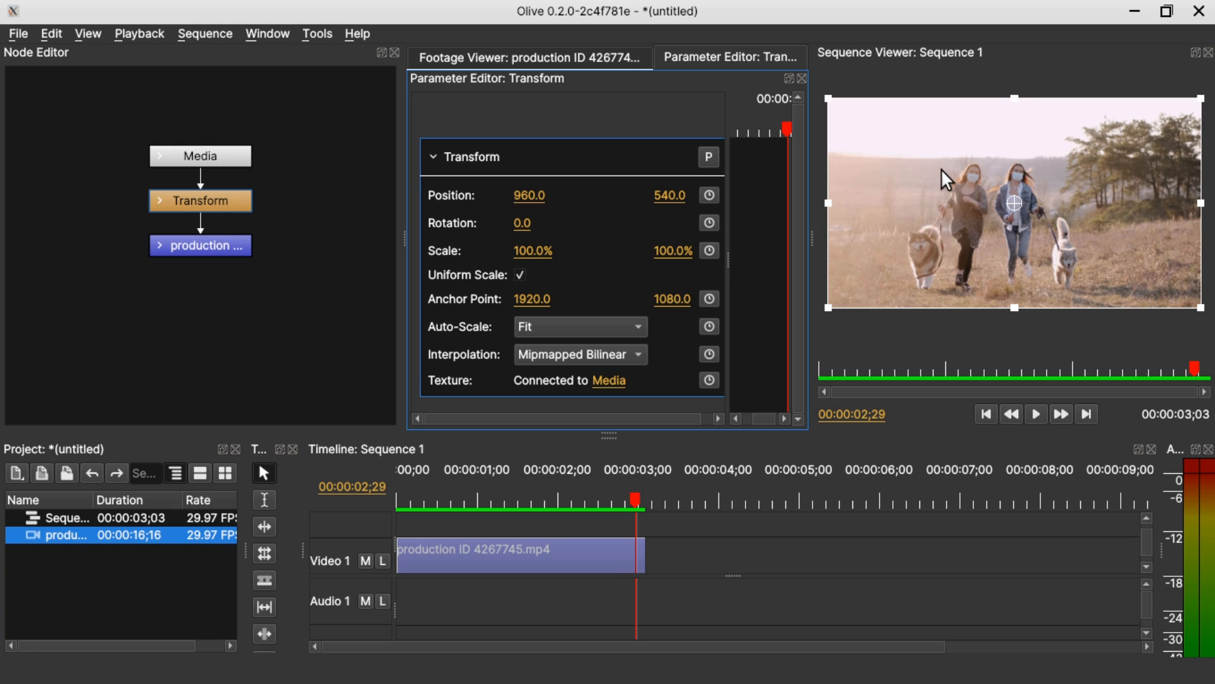
mouse_move(914, 183)
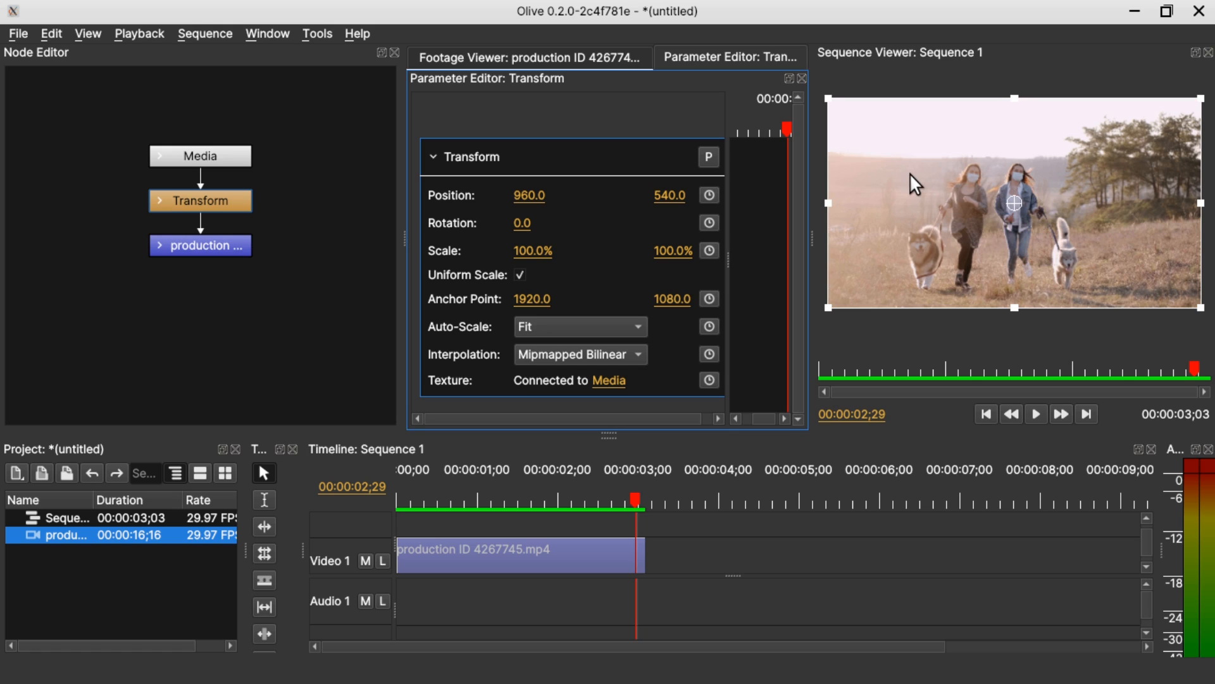
mouse_move(891, 143)
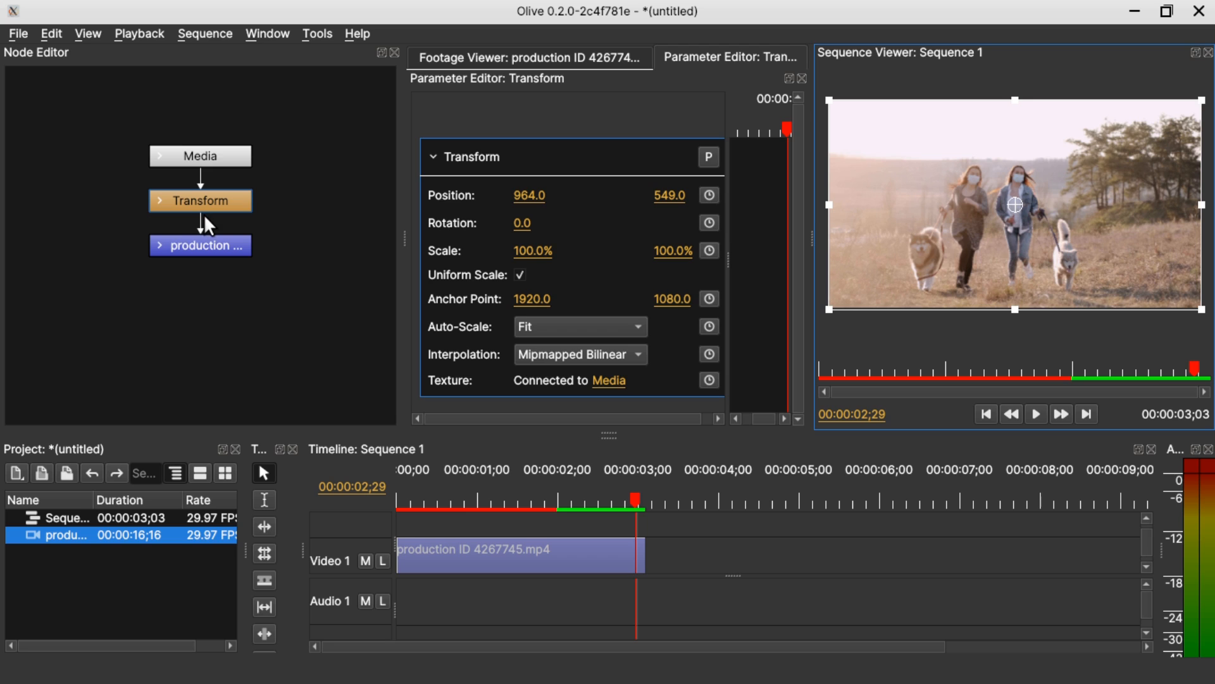
mouse_move(208, 181)
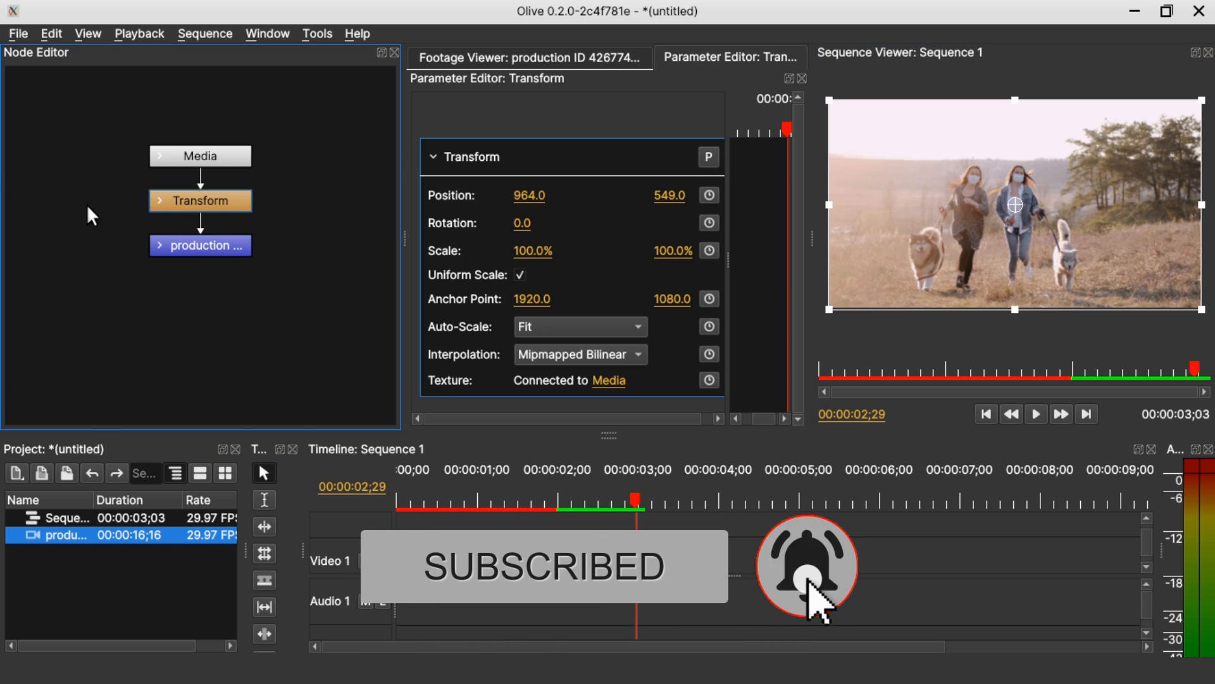
- Add a Crop node via Add > Distort in empty Node Editor space, separate from the chain
right_click(199, 201)
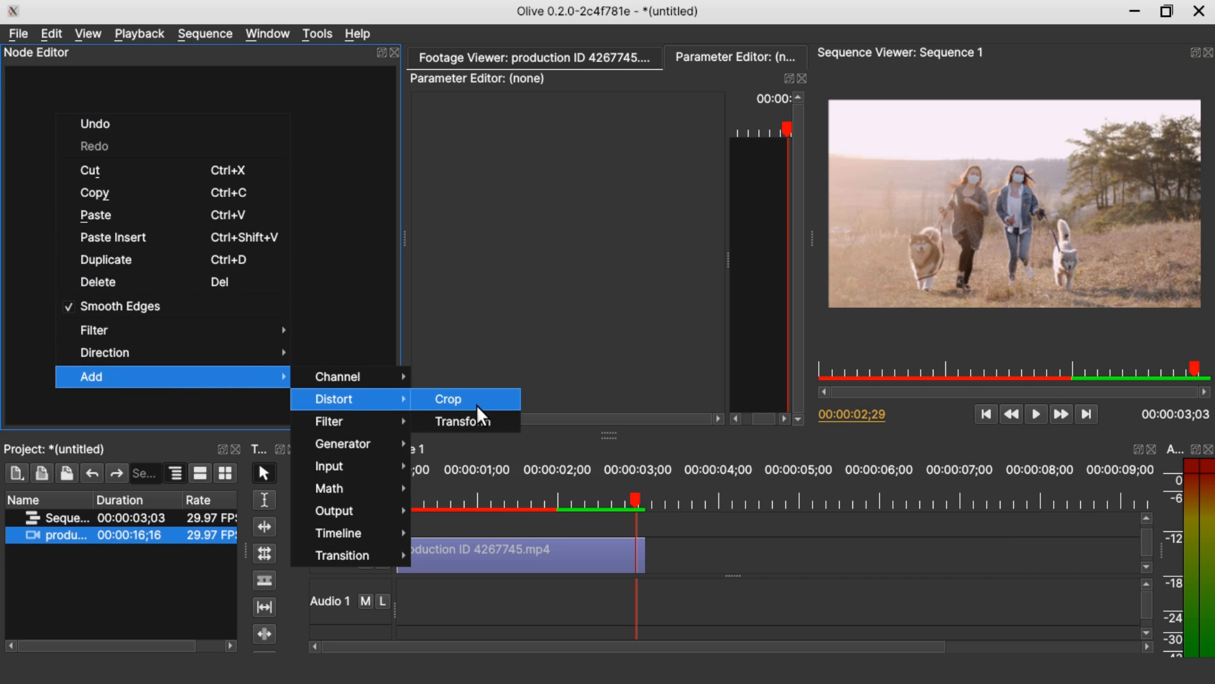
click(447, 399)
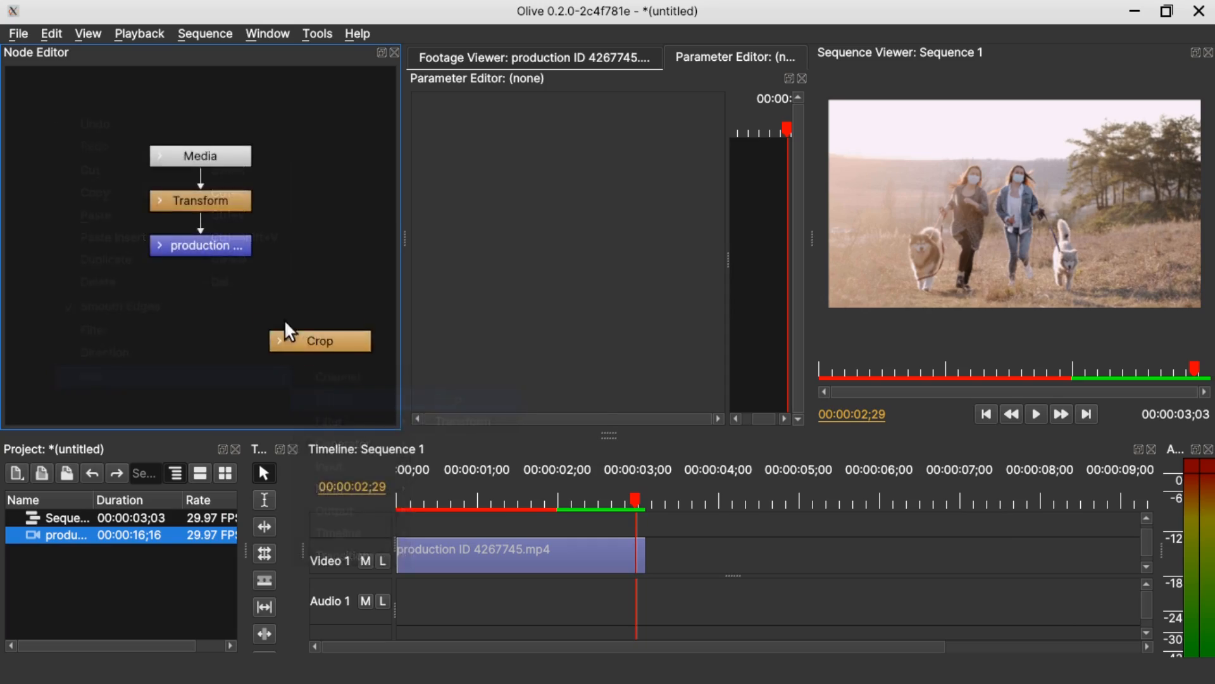